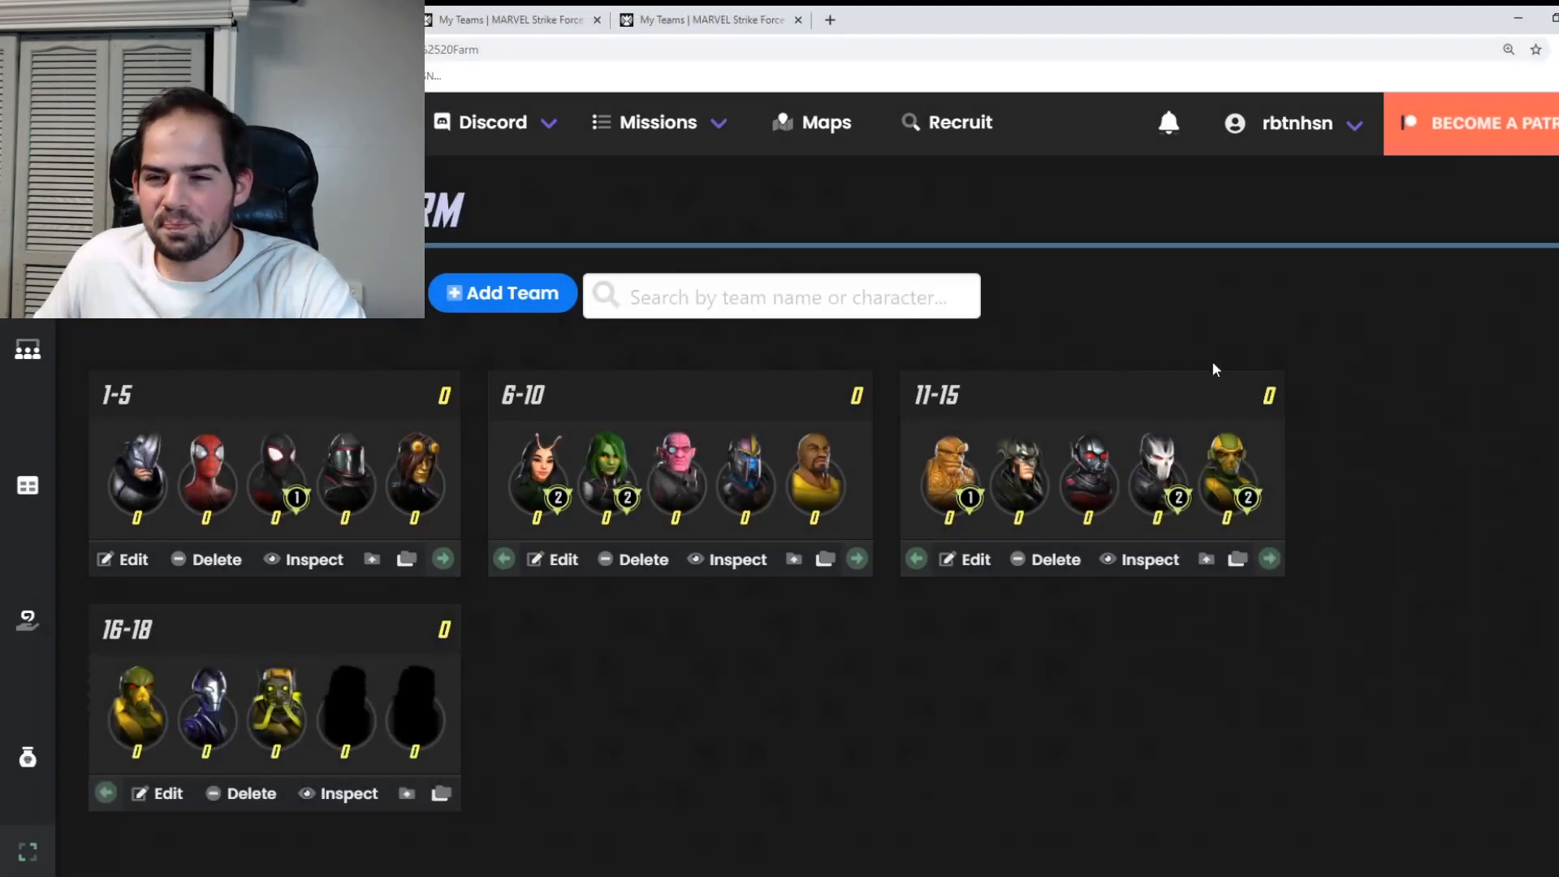
{"action": "mouse_move", "coordinate": [664, 604]}
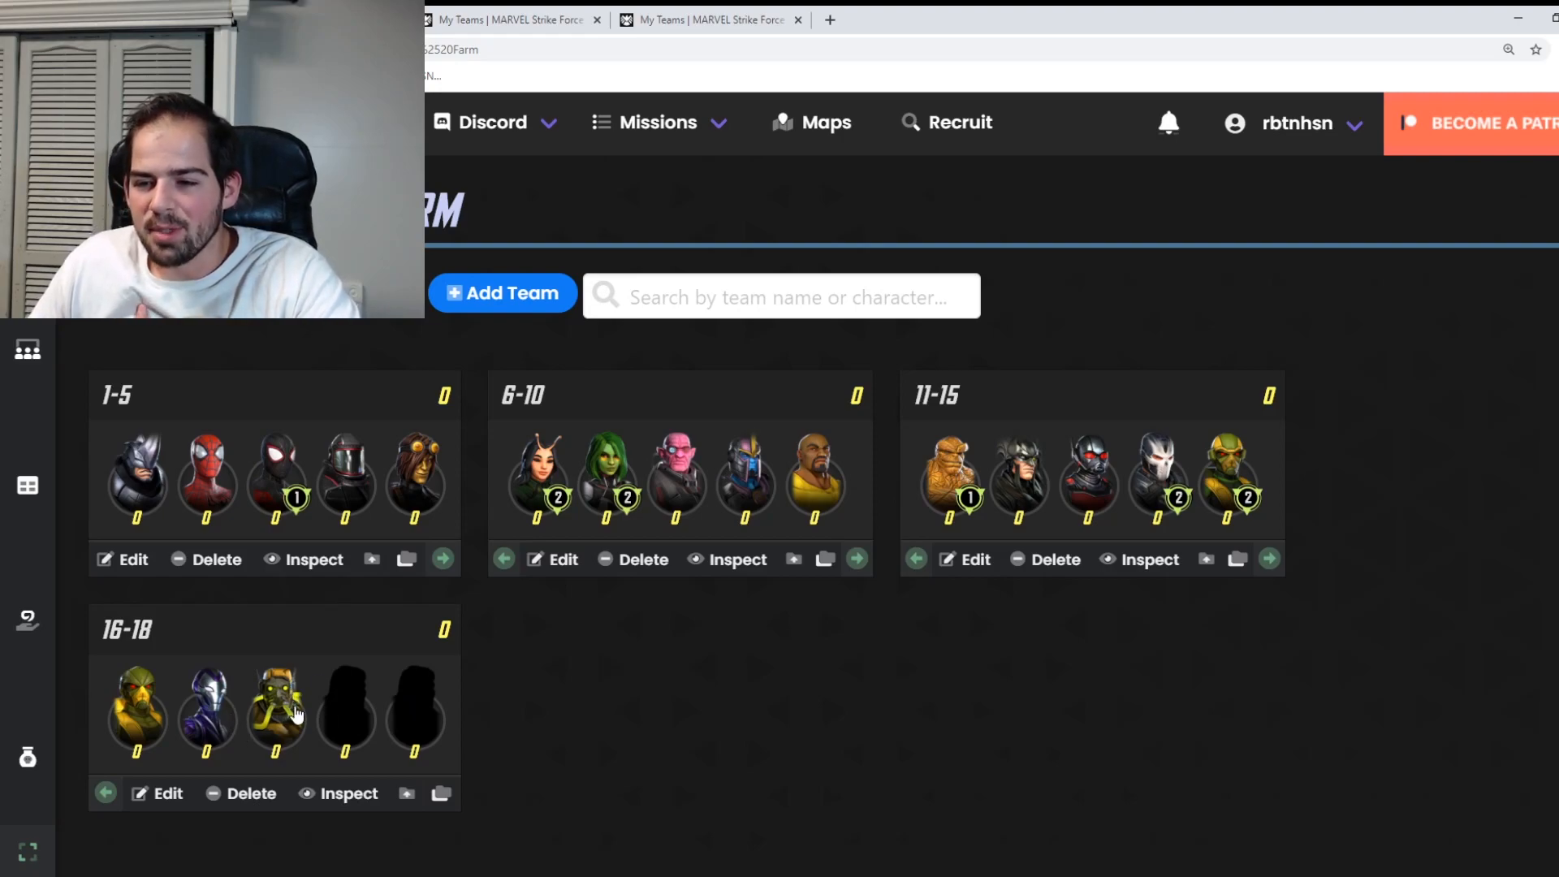
{"action": "mouse_move", "coordinate": [979, 591]}
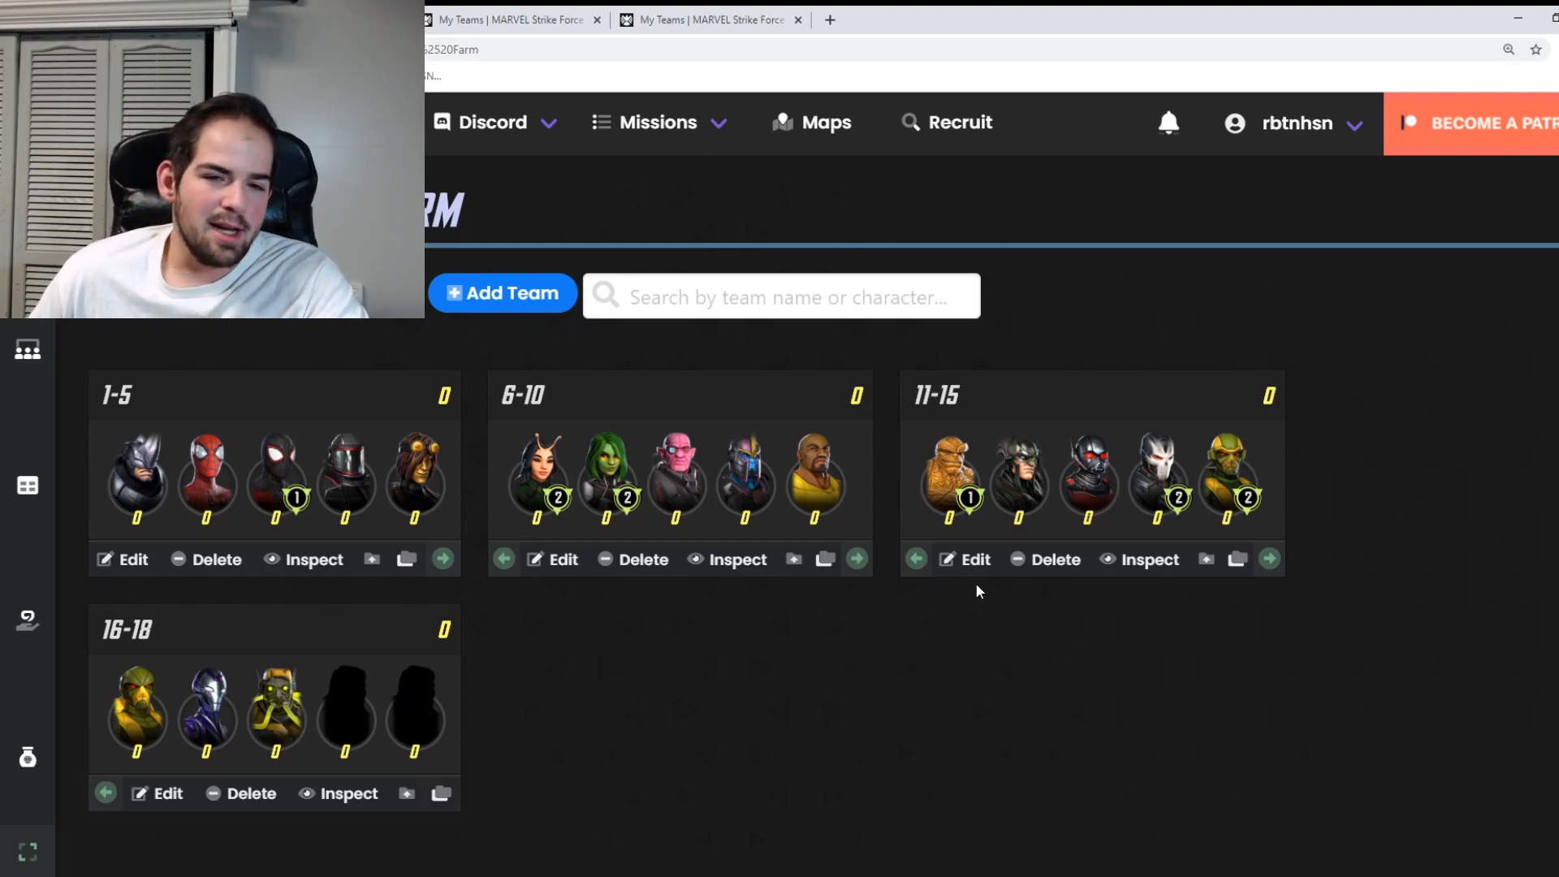
{"action": "mouse_move", "coordinate": [1035, 651]}
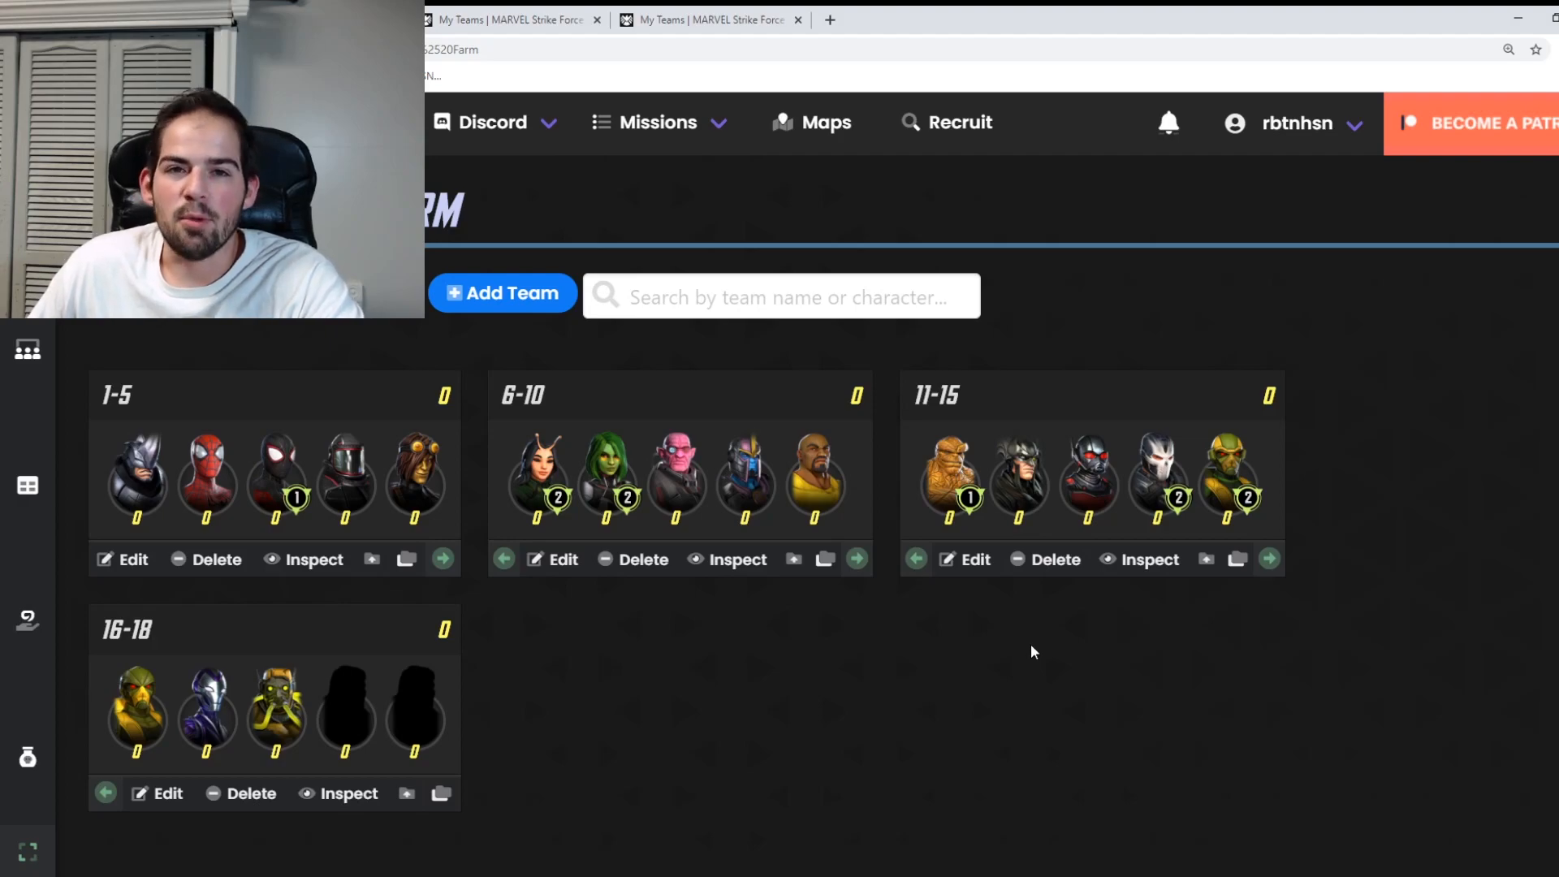
{"action": "mouse_move", "coordinate": [1018, 526]}
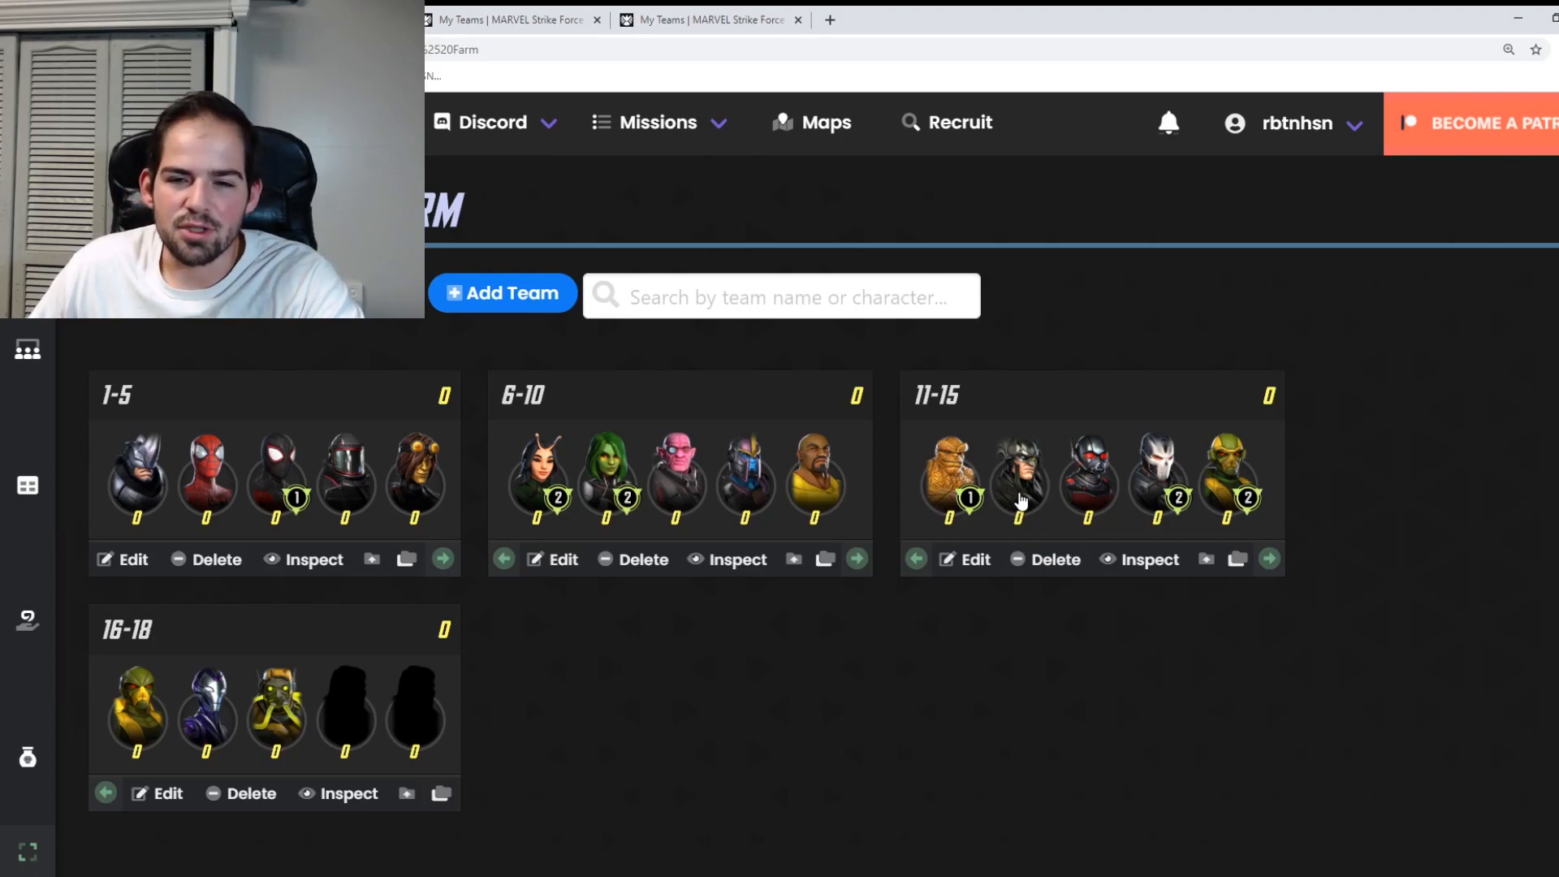
{"action": "mouse_move", "coordinate": [503, 485]}
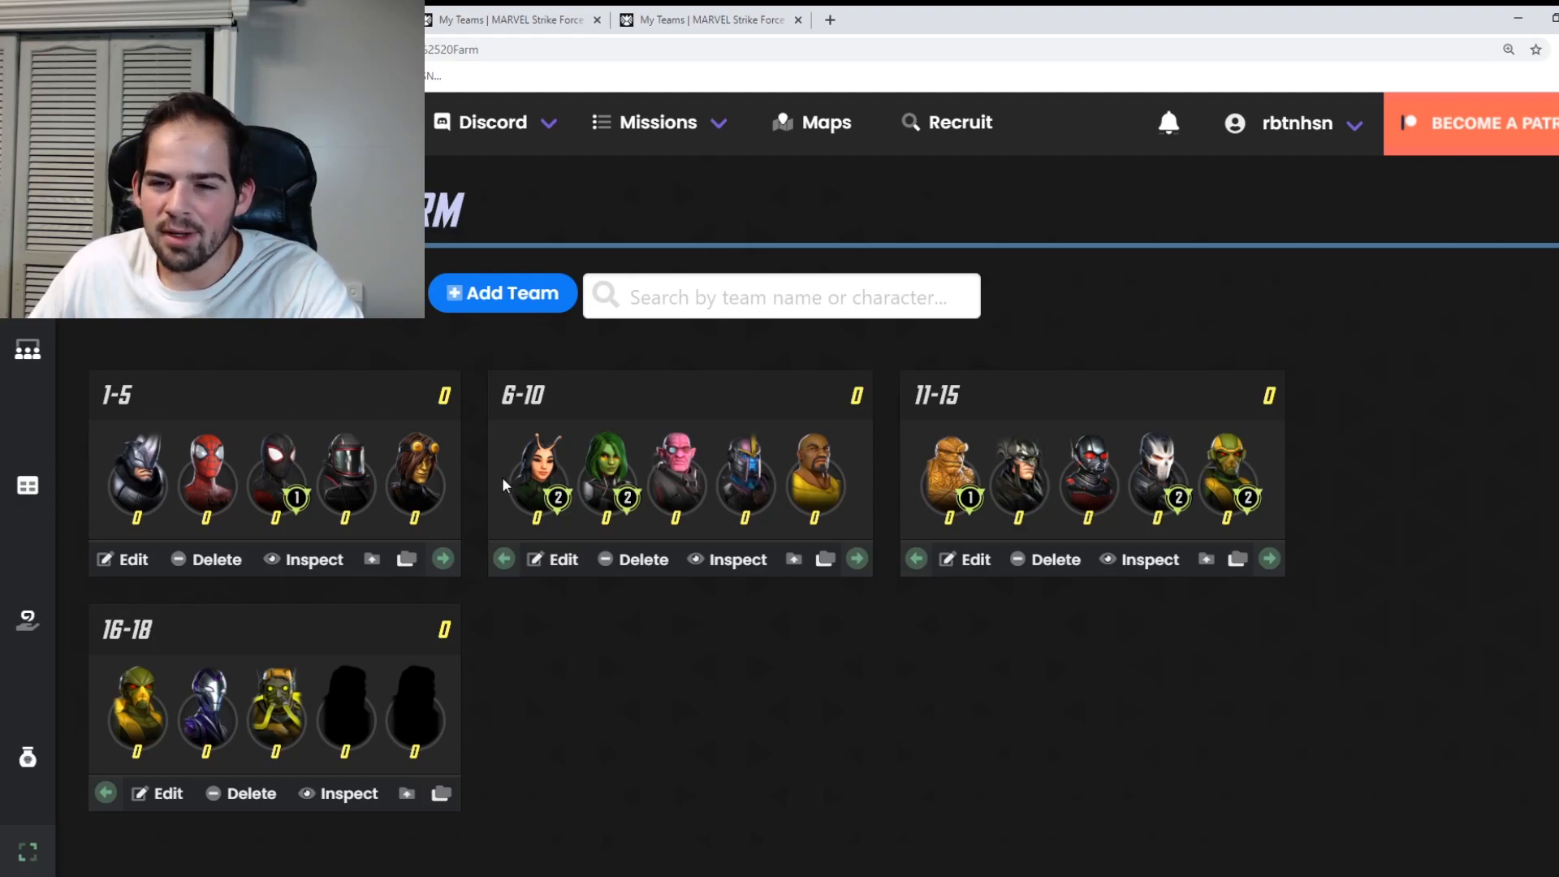
{"action": "mouse_move", "coordinate": [892, 635]}
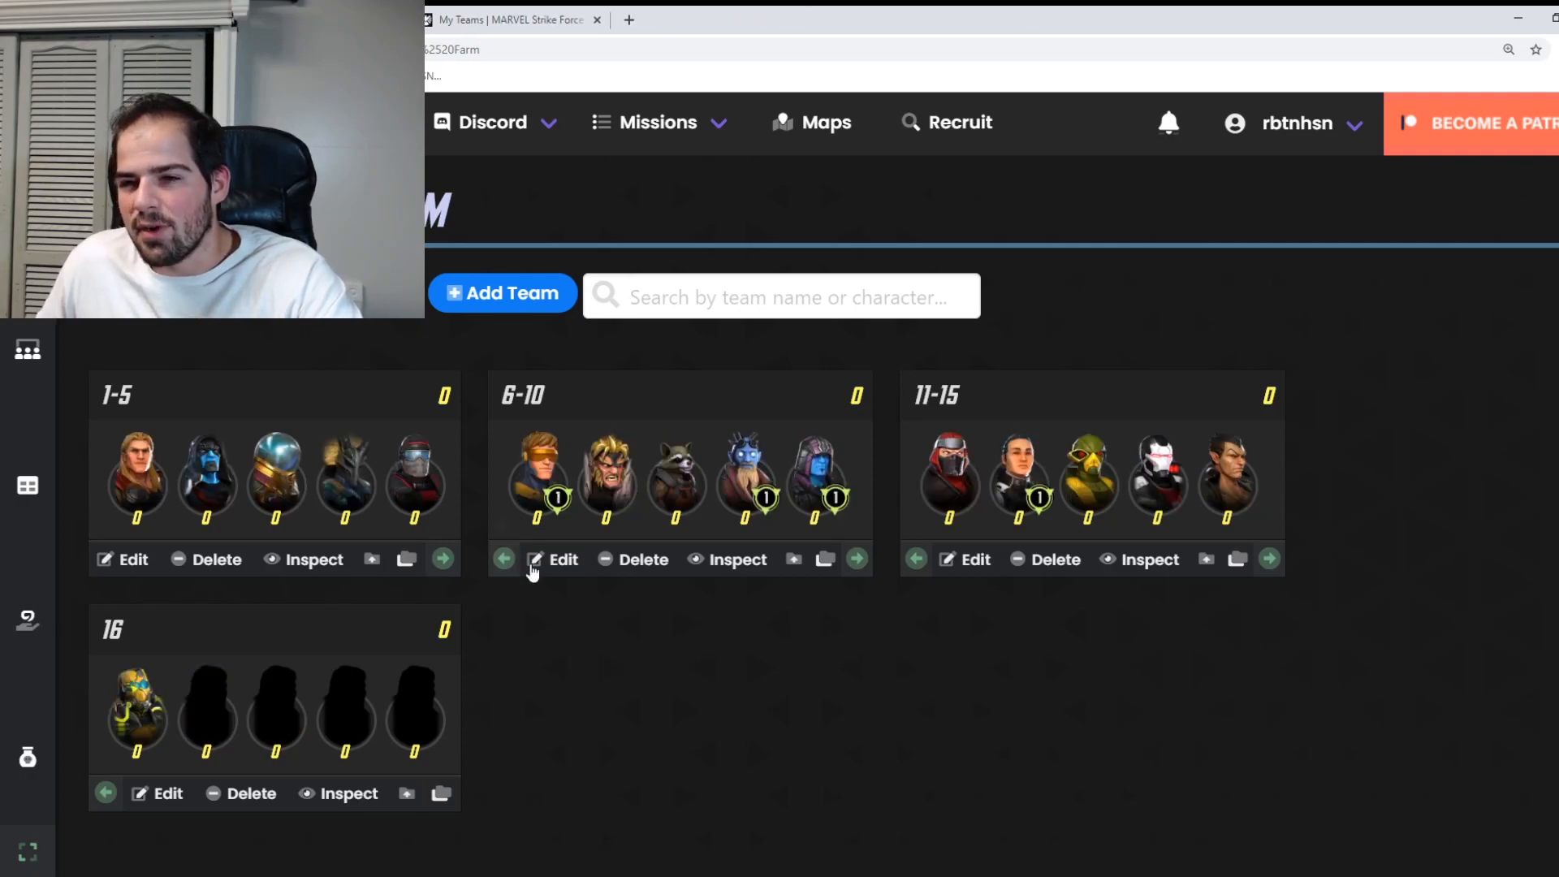
{"action": "mouse_move", "coordinate": [590, 599]}
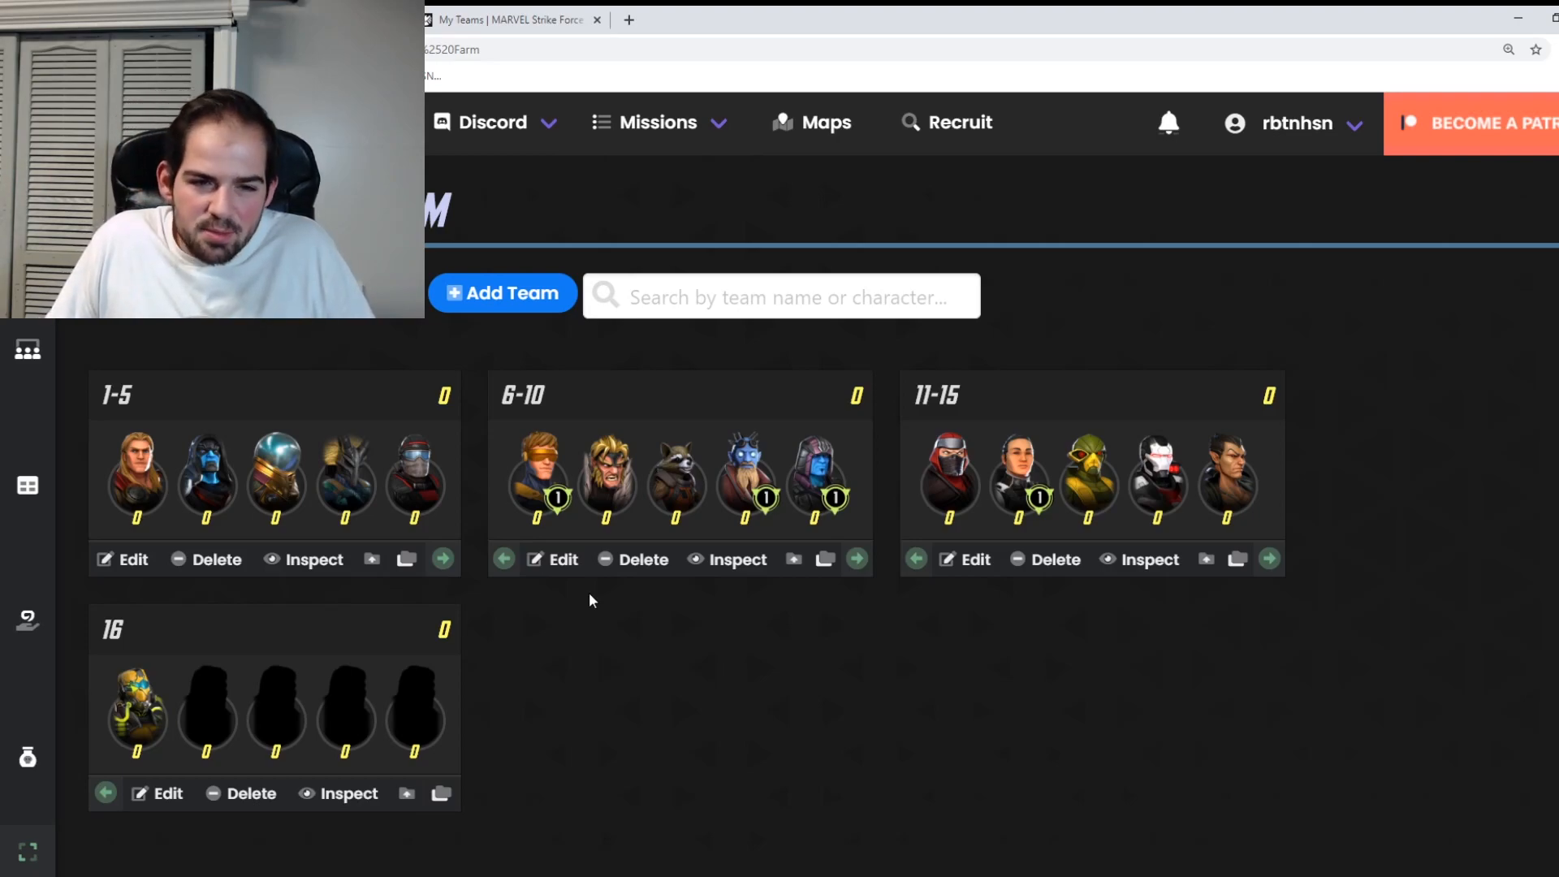
{"action": "mouse_move", "coordinate": [222, 521]}
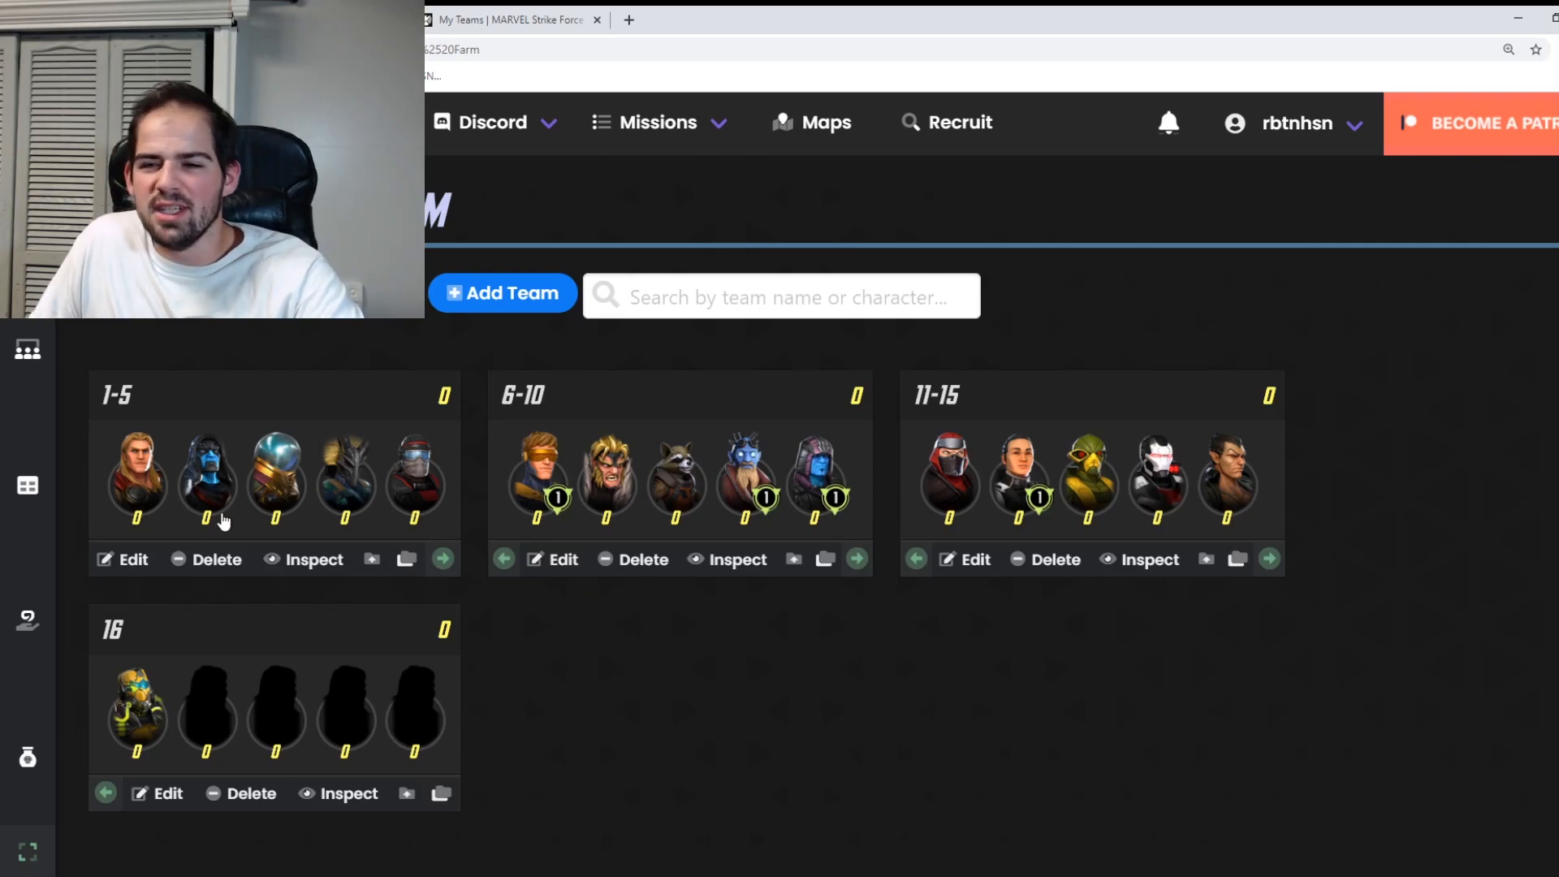
{"action": "mouse_move", "coordinate": [1002, 599]}
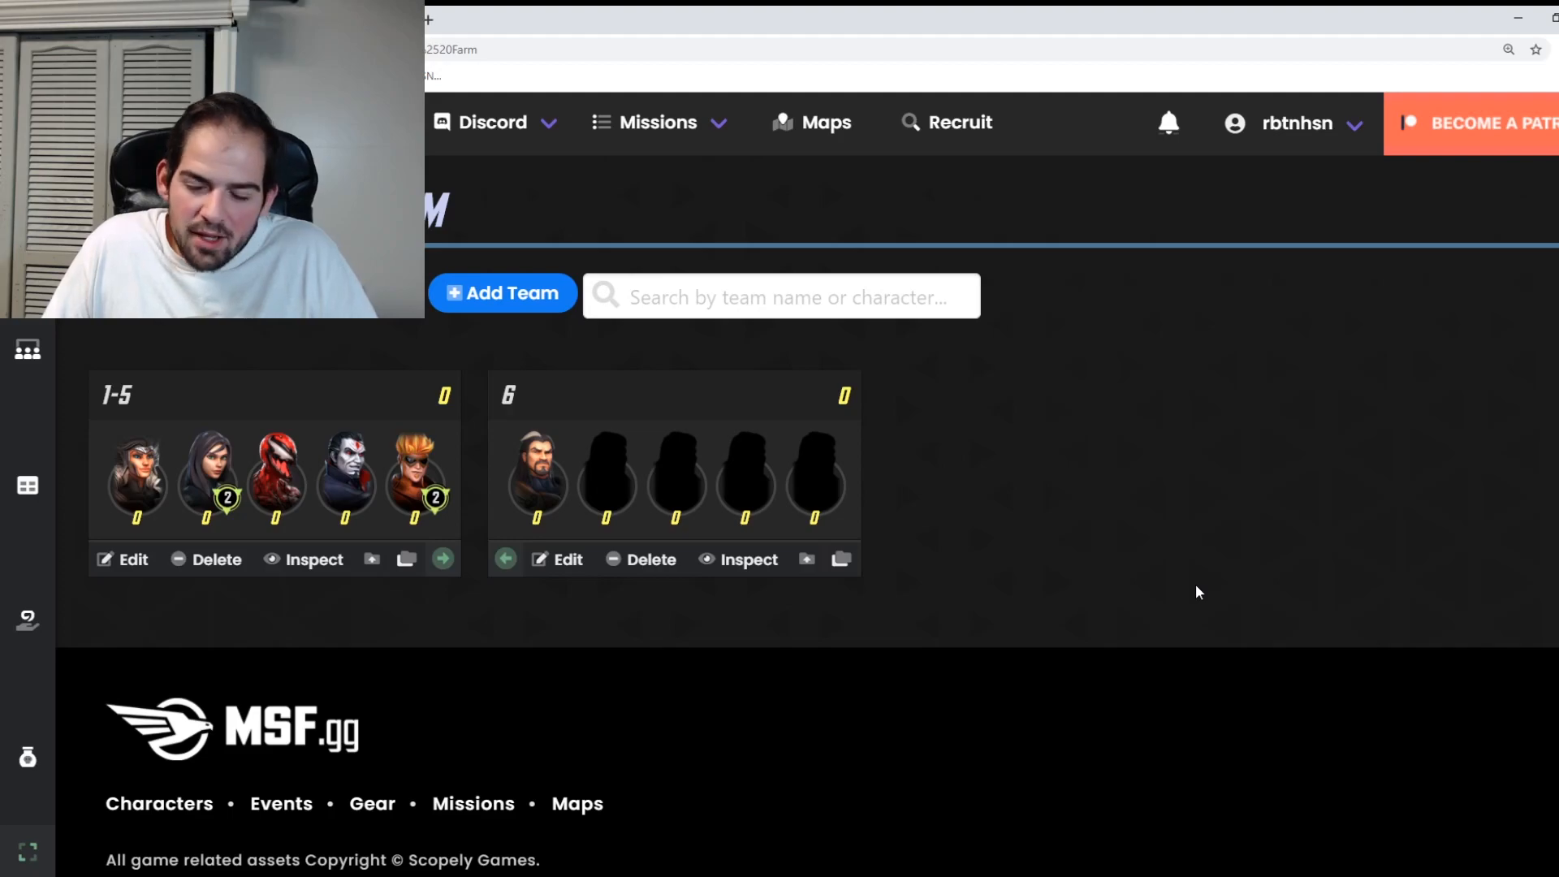
Switch to the next store's farm priority list showing eighteen characters across teams 1-5 through 16-18.
{"action": "left_click", "coordinate": [492, 122]}
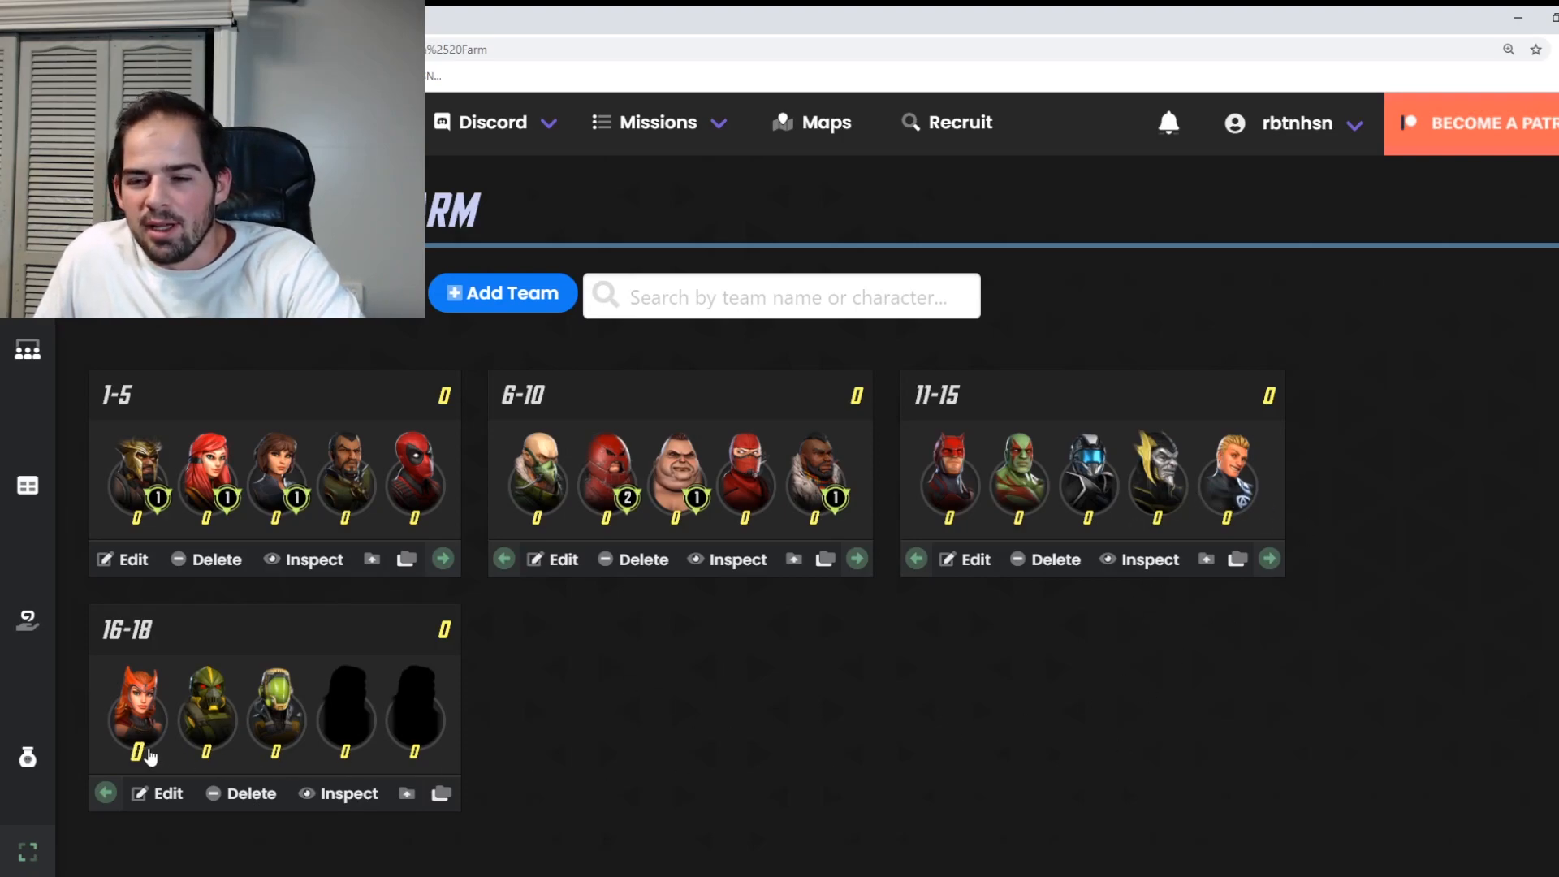
{"action": "mouse_move", "coordinate": [1119, 643]}
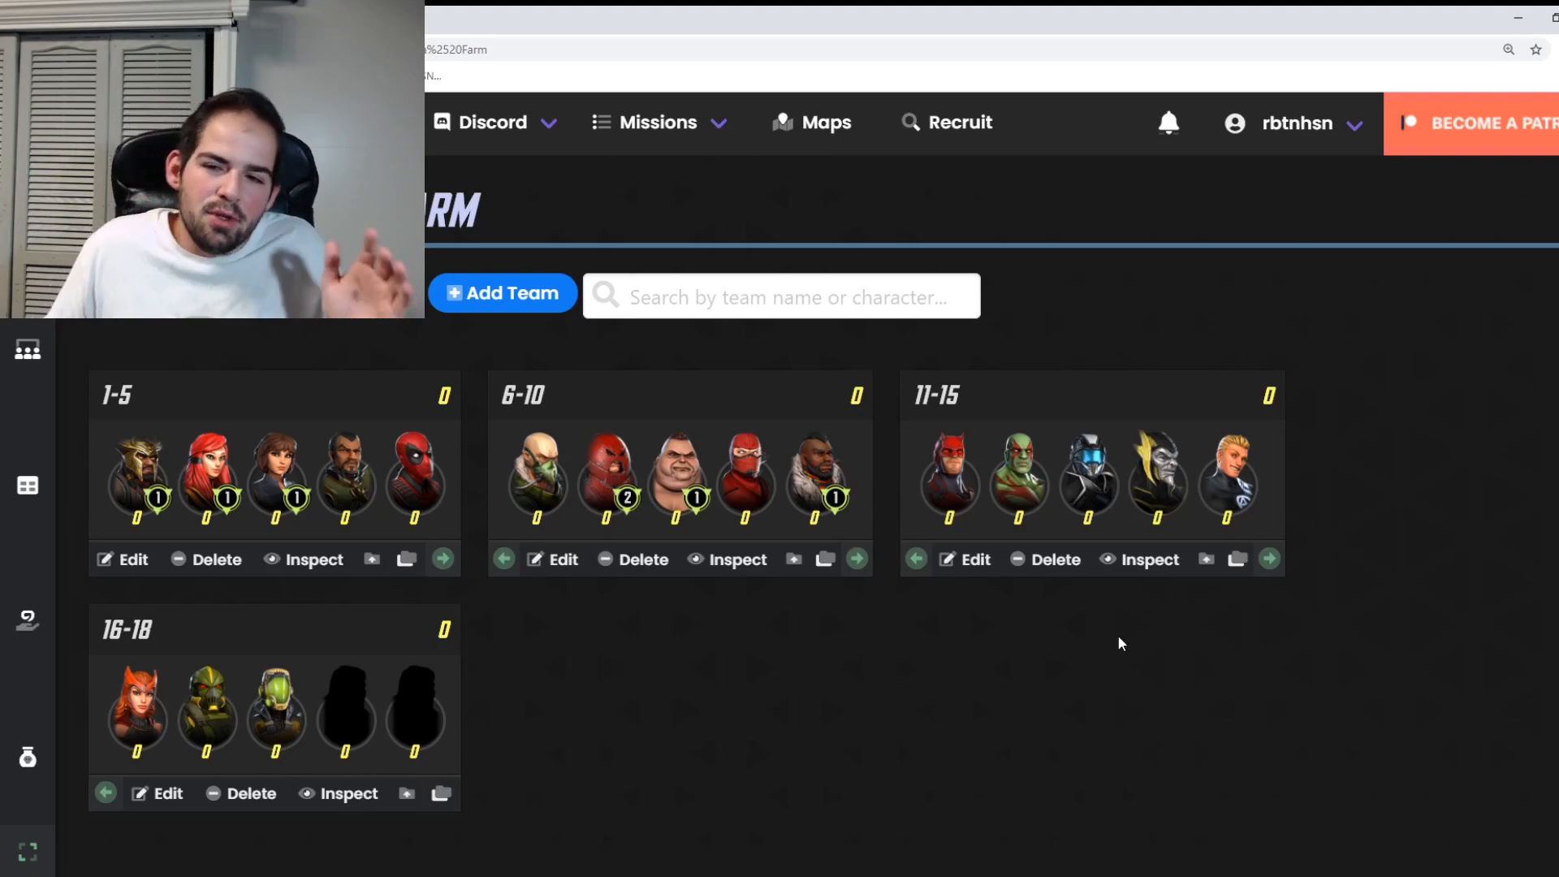